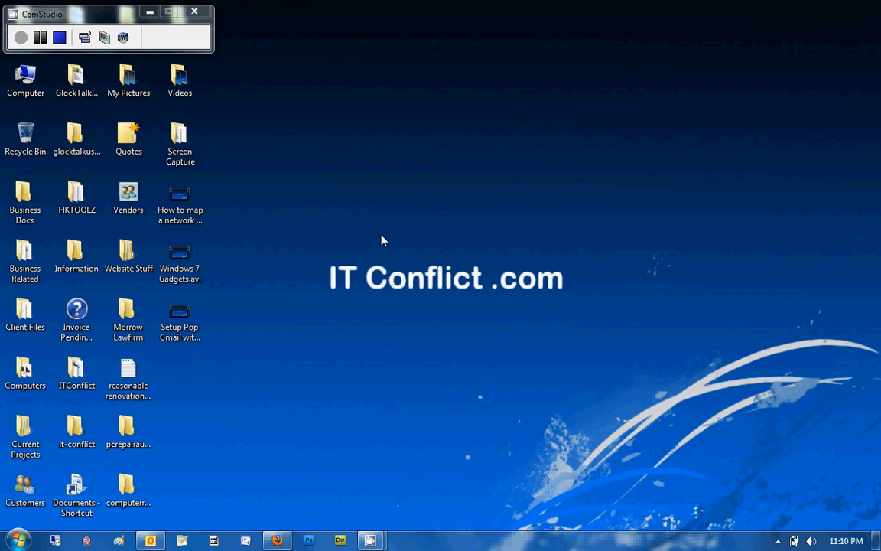
mouse_move(3, 529)
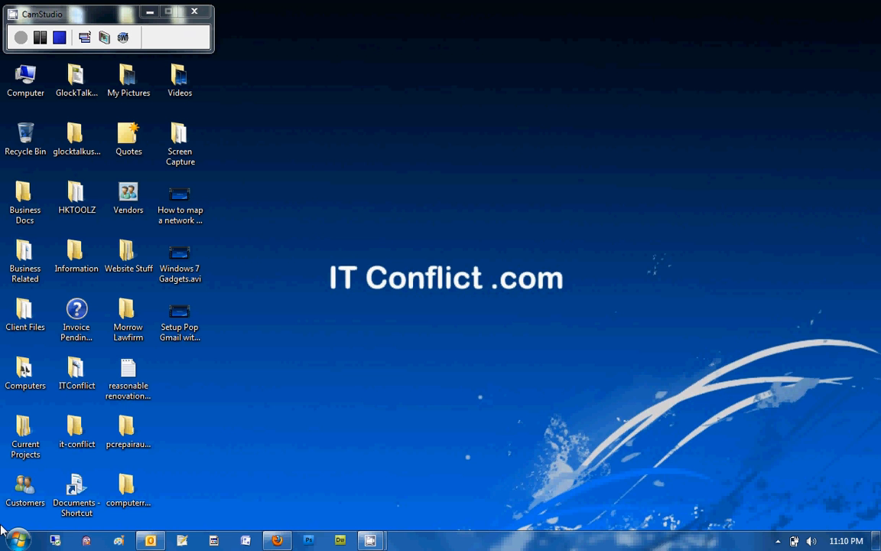
Step: Launch Control Panel from the Start menu and switch its view to Small icons
click(12, 540)
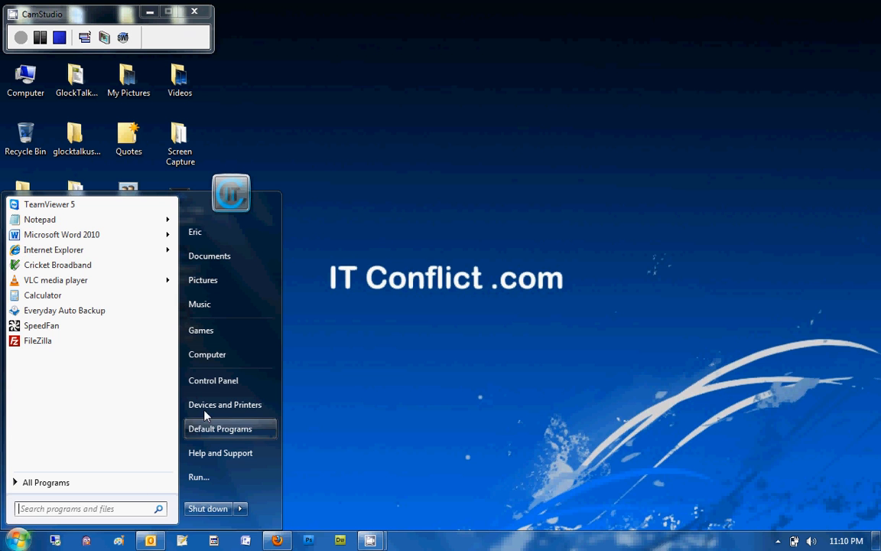
click(214, 379)
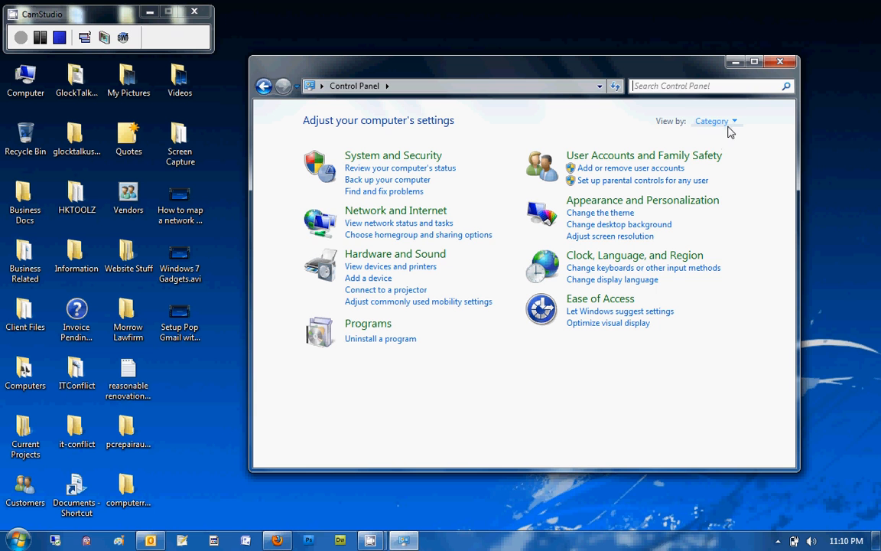
click(716, 121)
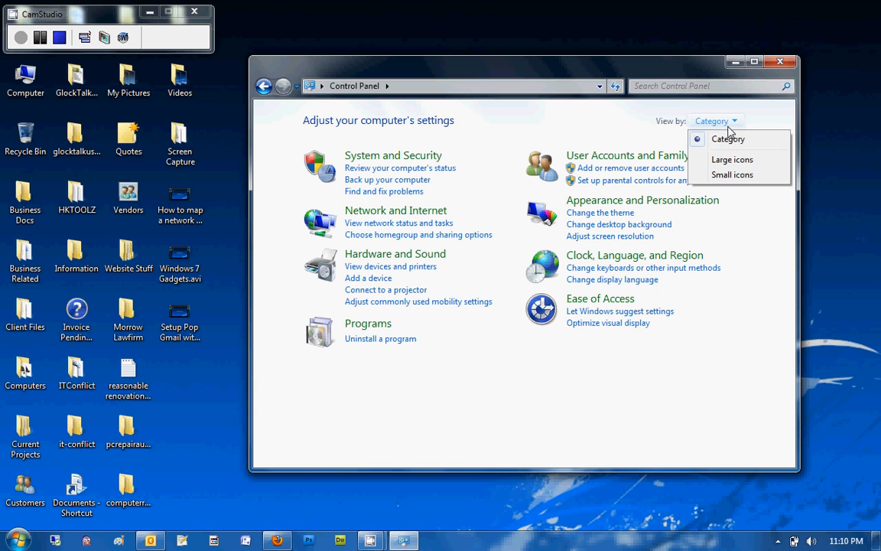
click(731, 175)
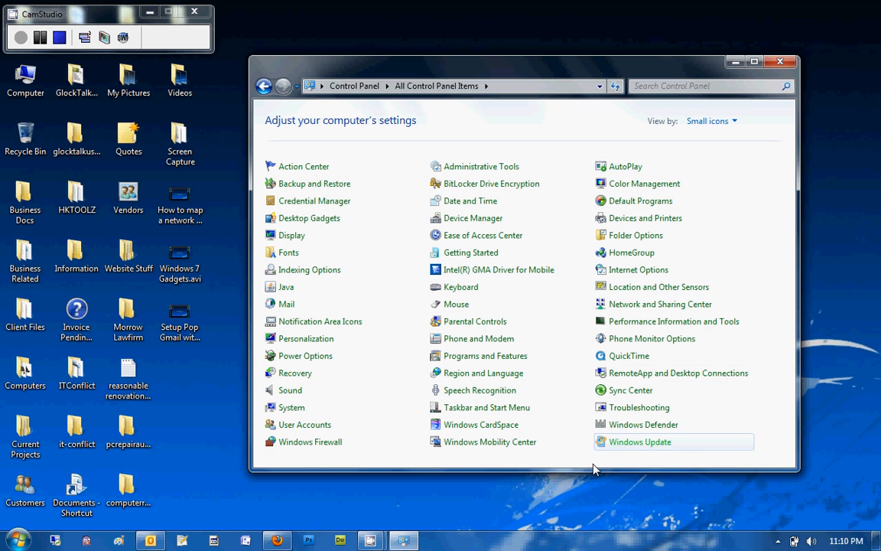
mouse_move(304, 425)
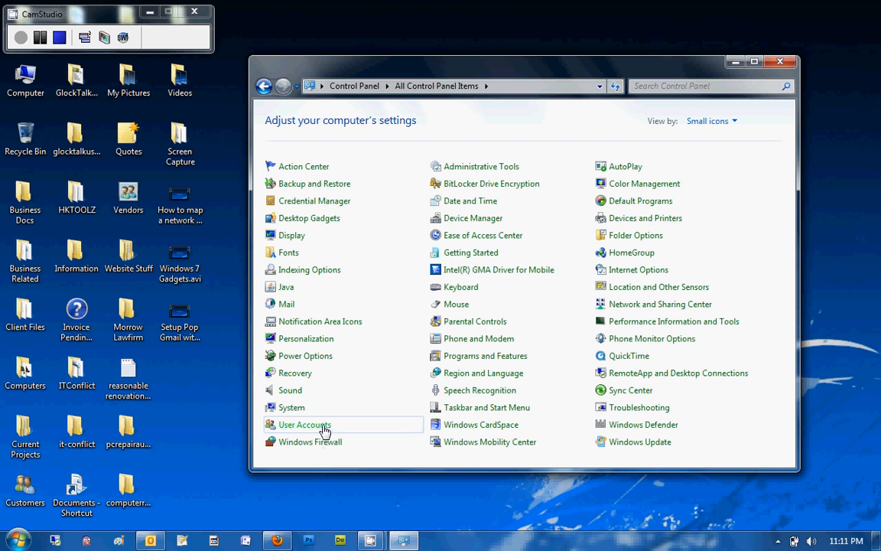
mouse_move(306, 425)
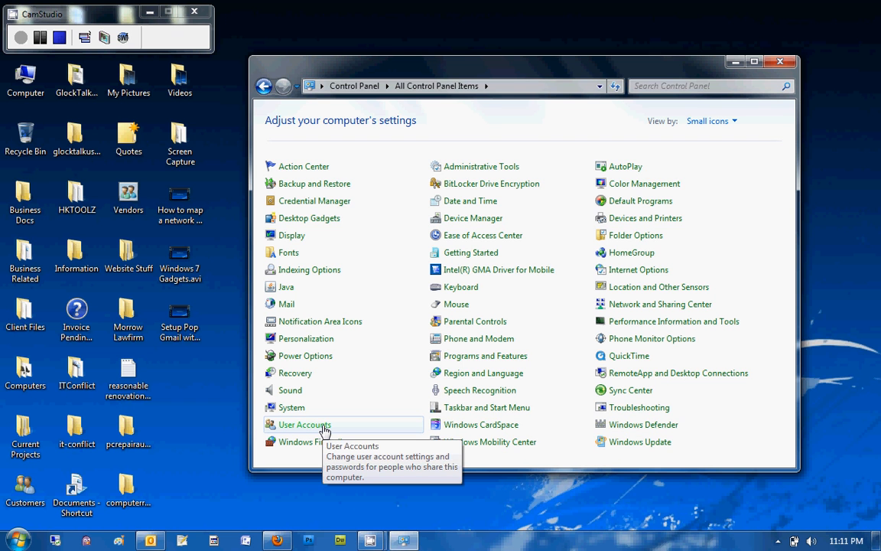
Step: Go to User Accounts from the All Control Panel Items list
click(304, 425)
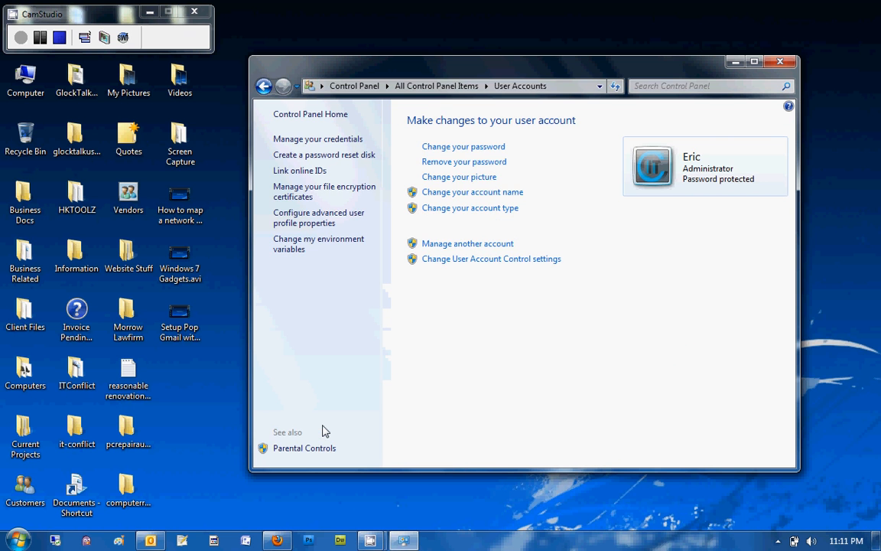
mouse_move(496, 309)
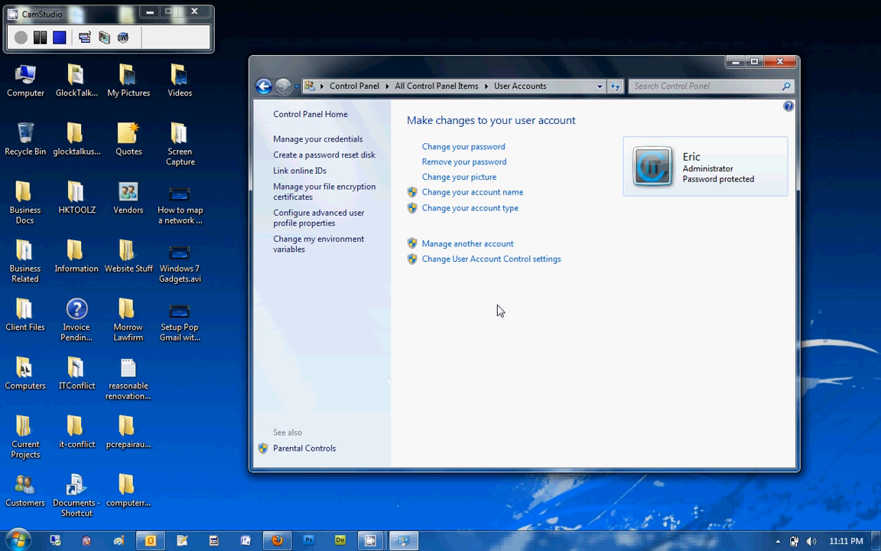
mouse_move(701, 170)
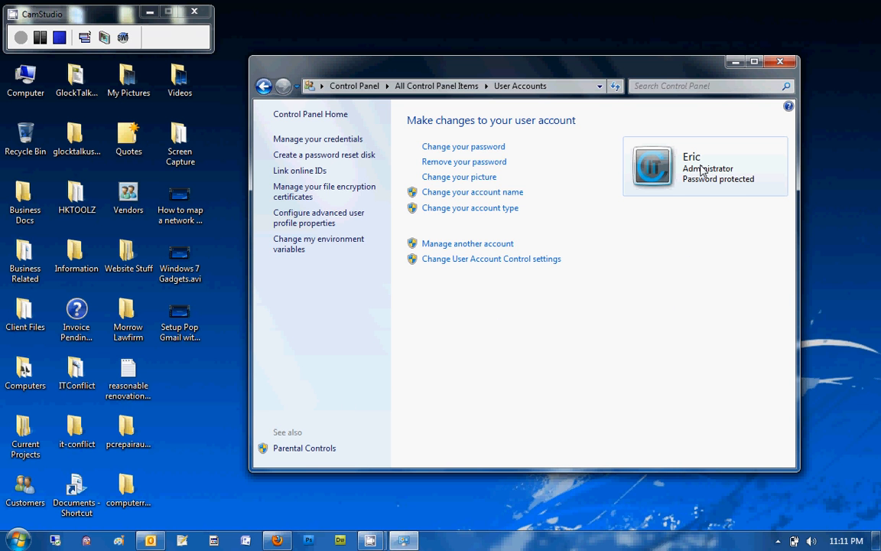
mouse_move(726, 184)
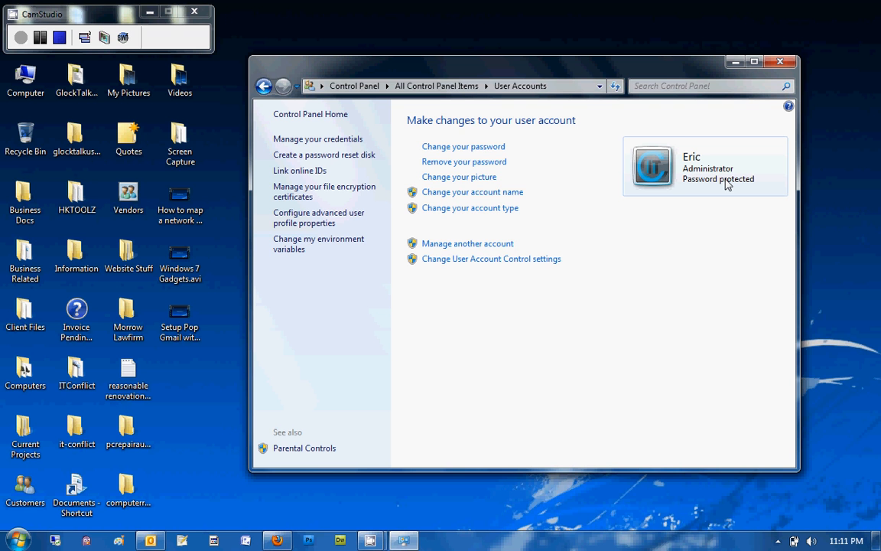
mouse_move(456, 378)
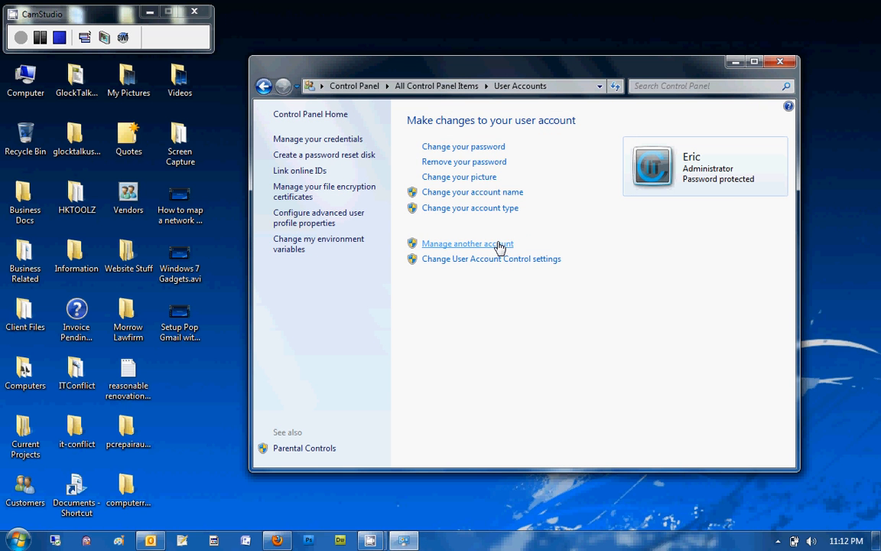
Step: Start a new account from Manage Accounts and name it 'Test Account' as a Standard user
click(466, 243)
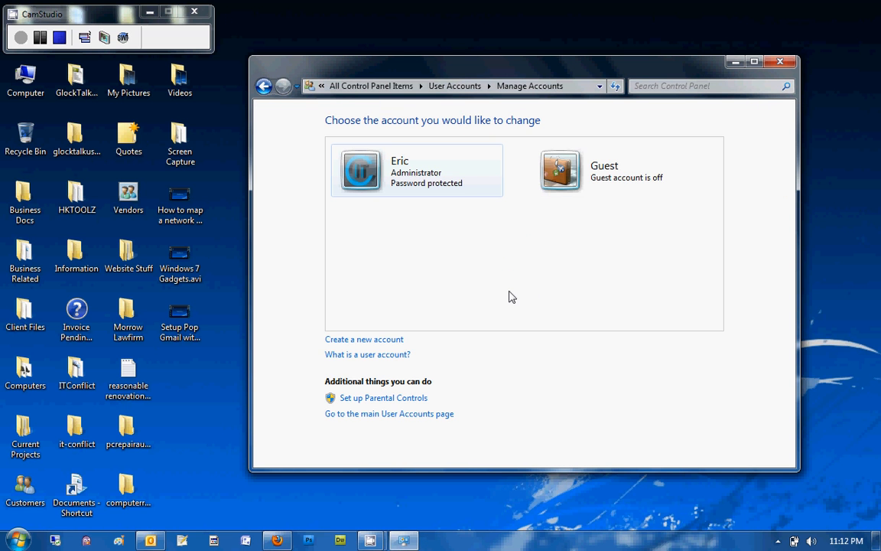
mouse_move(364, 339)
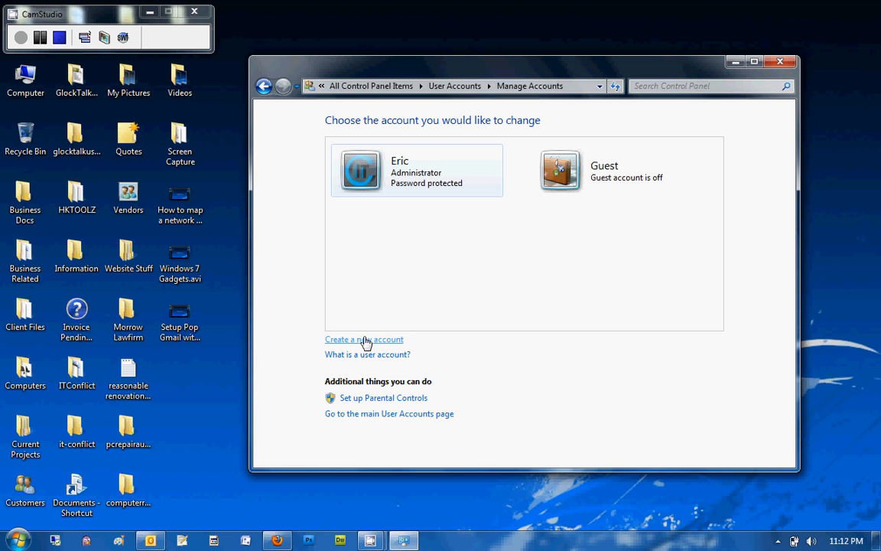
click(364, 339)
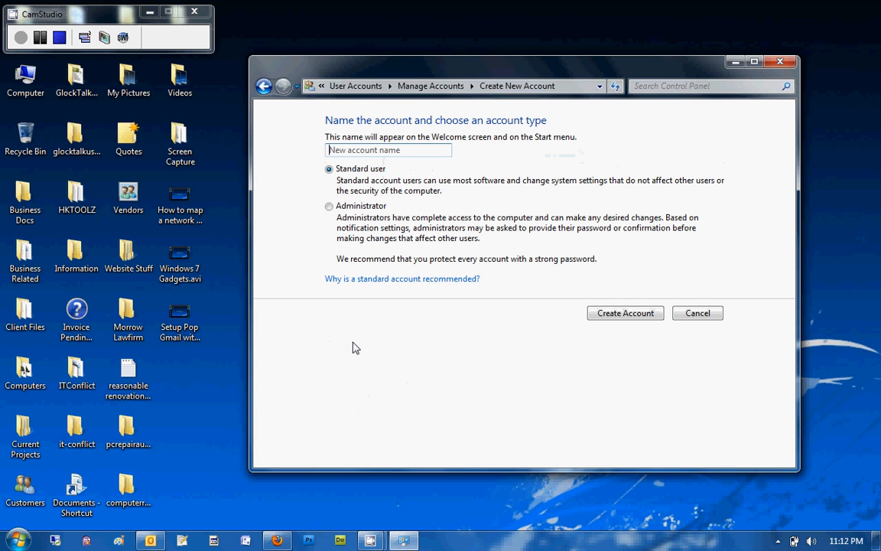
click(388, 150)
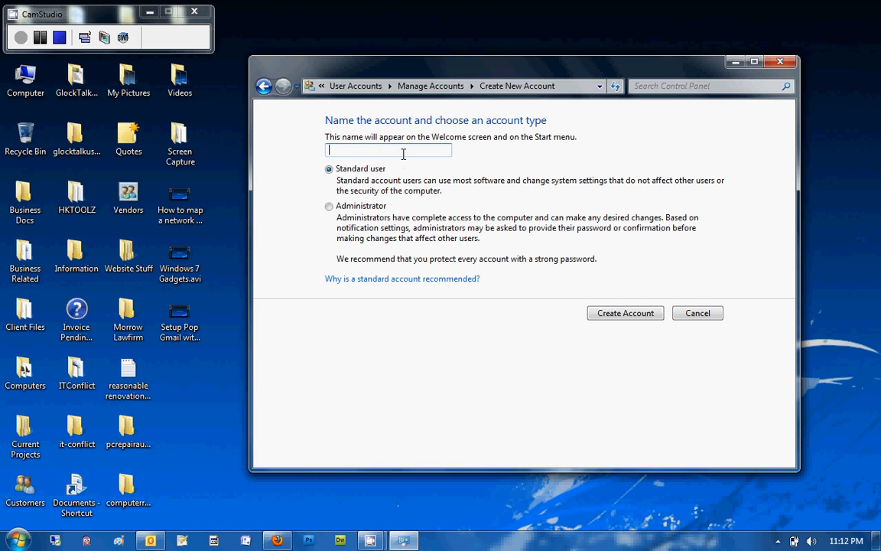
text(Tets)
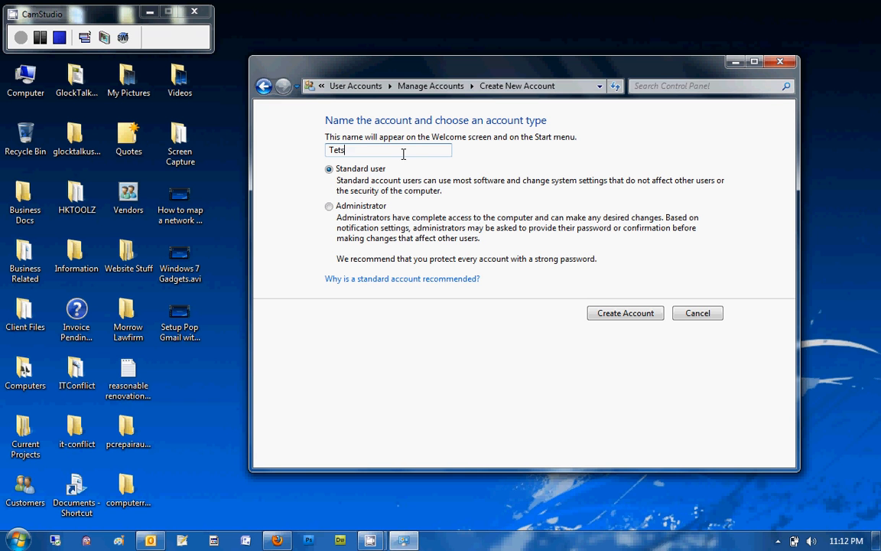
text(Test Ac)
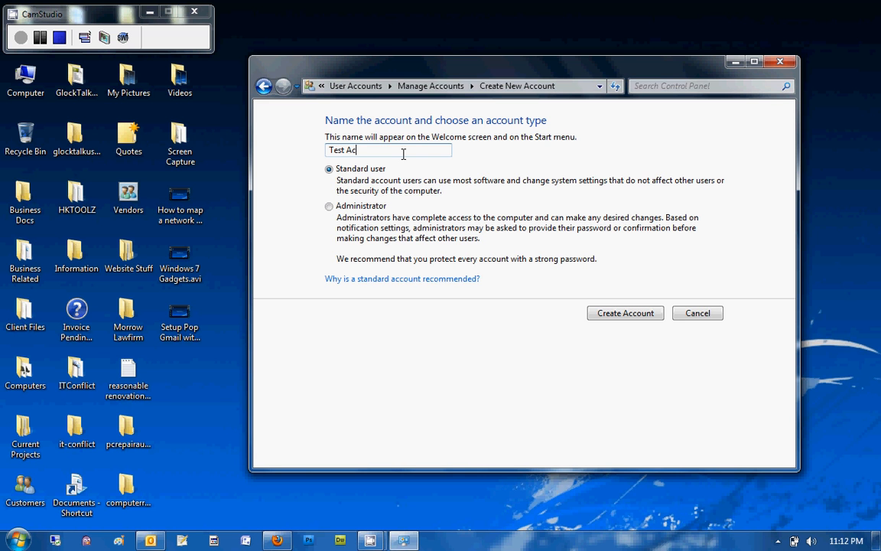
text(count)
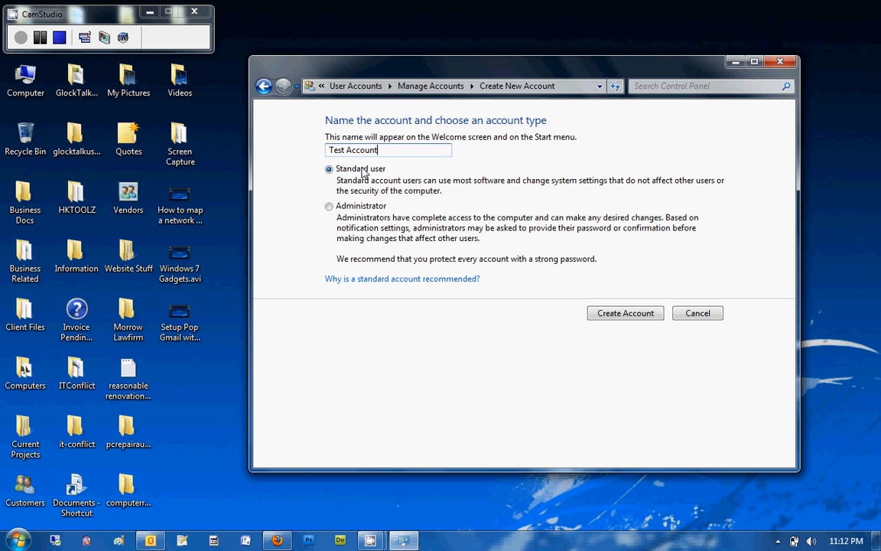
mouse_move(477, 250)
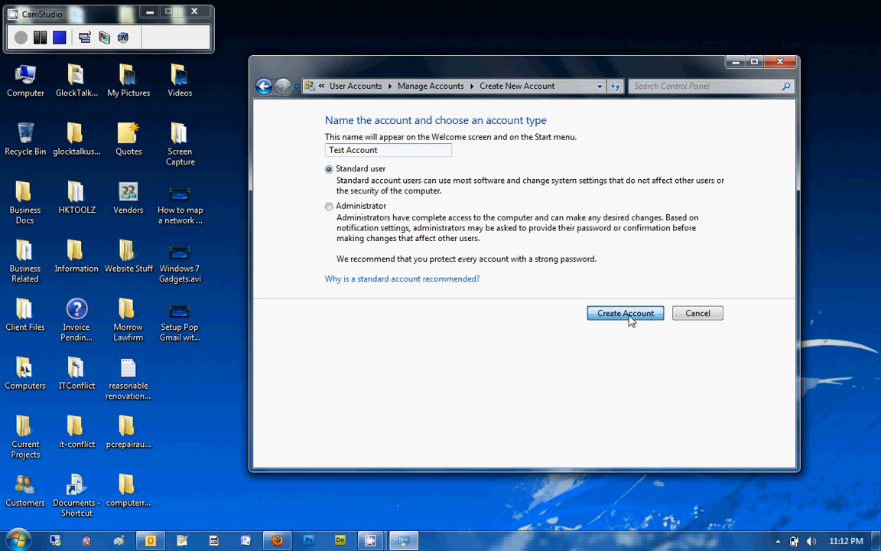
Step: Create the standard user Test Account so it appears among the existing accounts
click(624, 312)
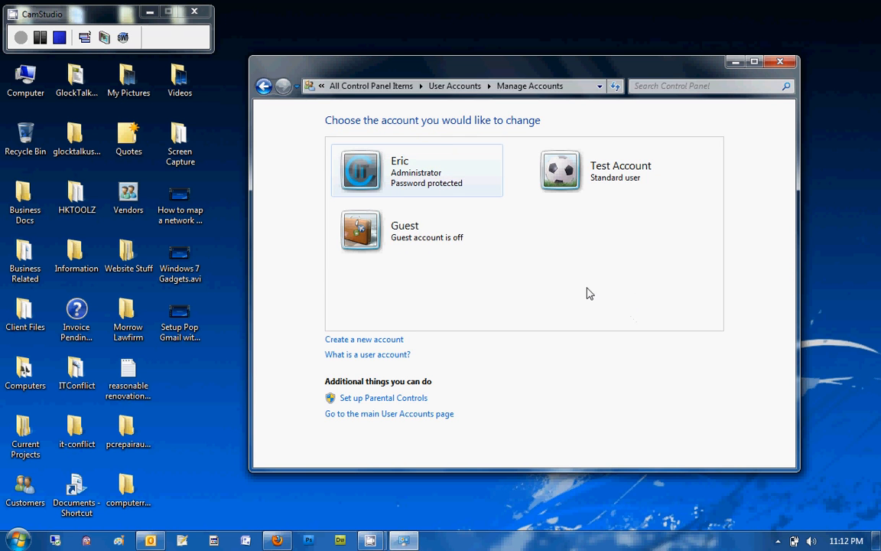
mouse_move(631, 327)
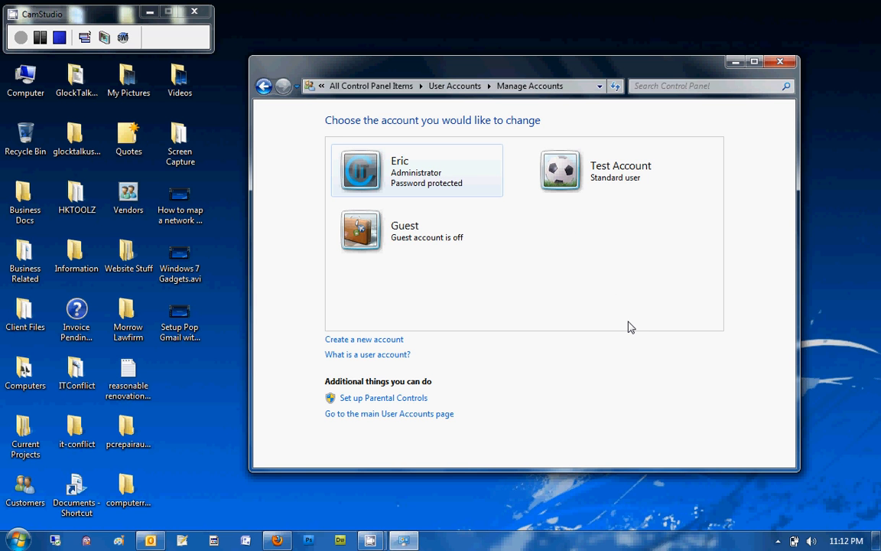
mouse_move(627, 328)
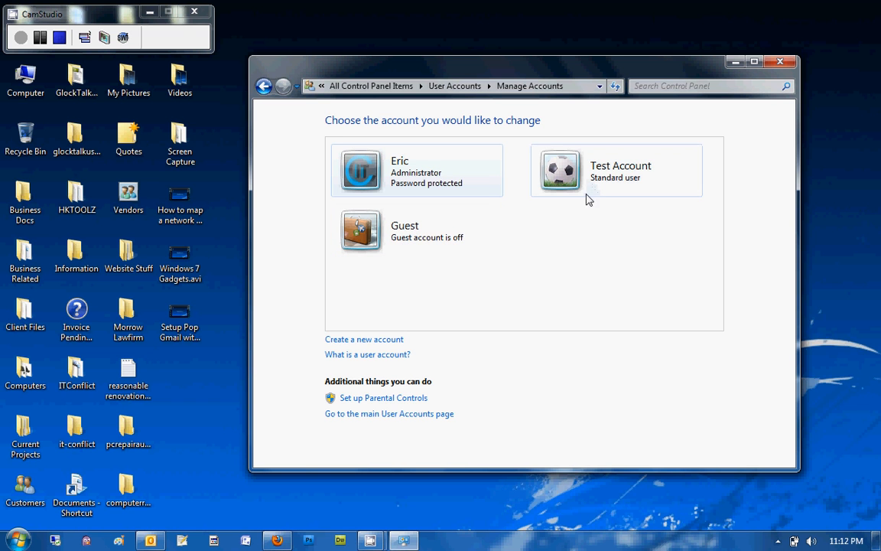
mouse_move(600, 196)
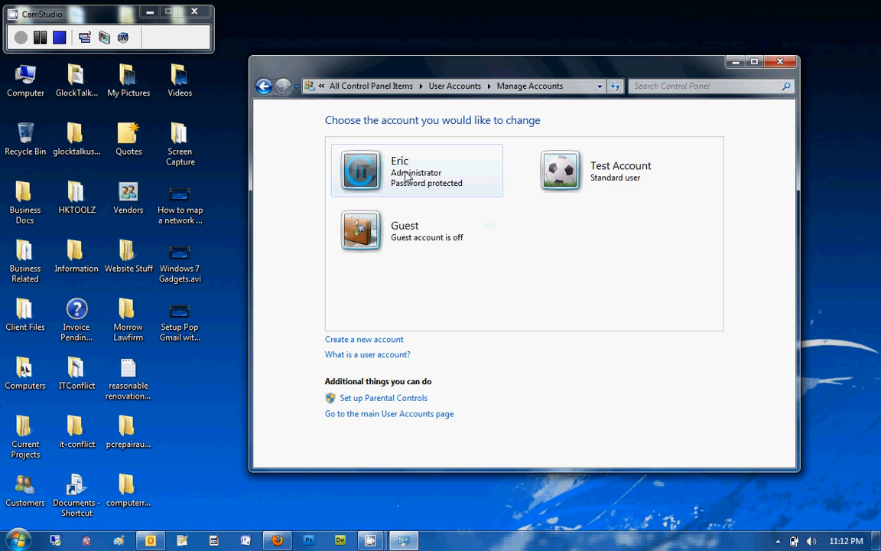
mouse_move(456, 170)
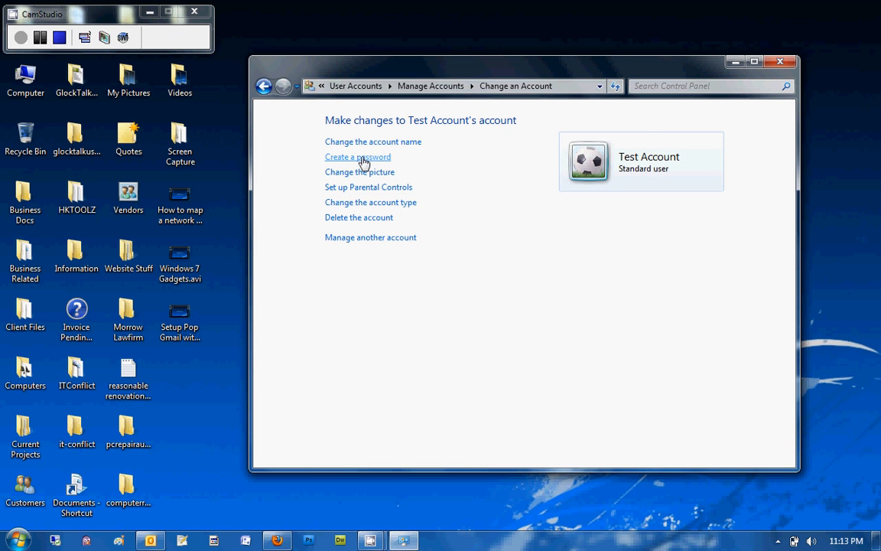
Step: Create and confirm a password for Test Account, making it password protected
click(358, 156)
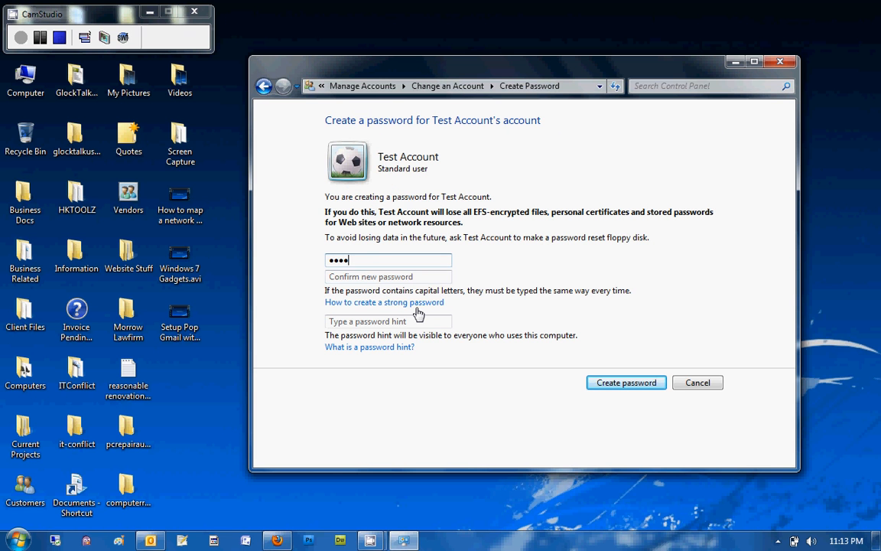
text(•••)
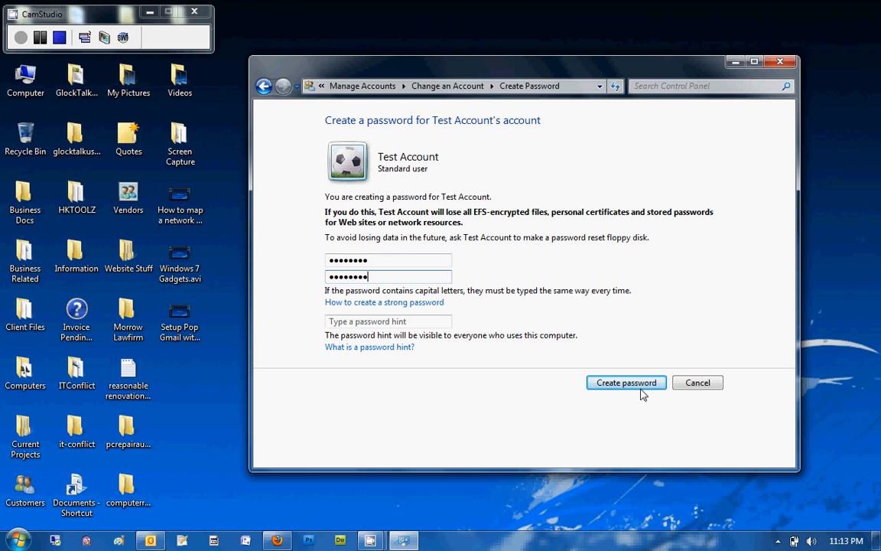
click(625, 382)
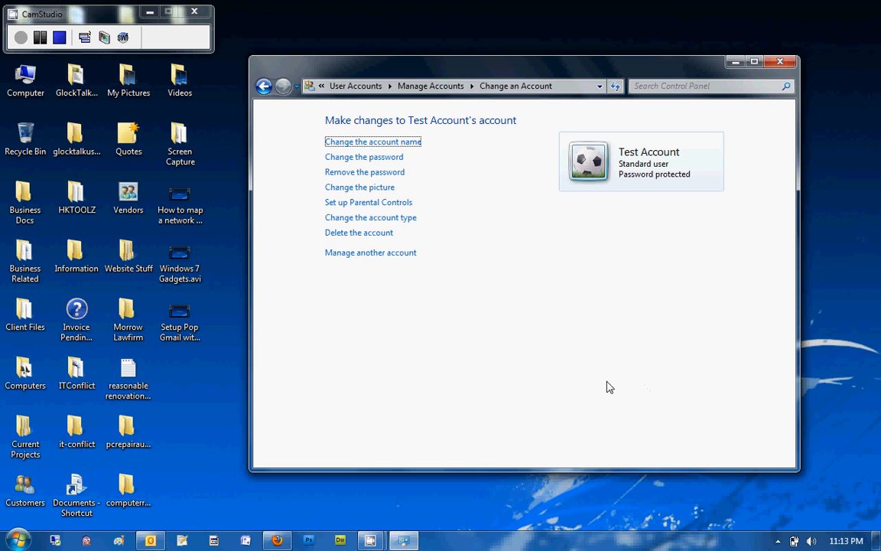
mouse_move(566, 297)
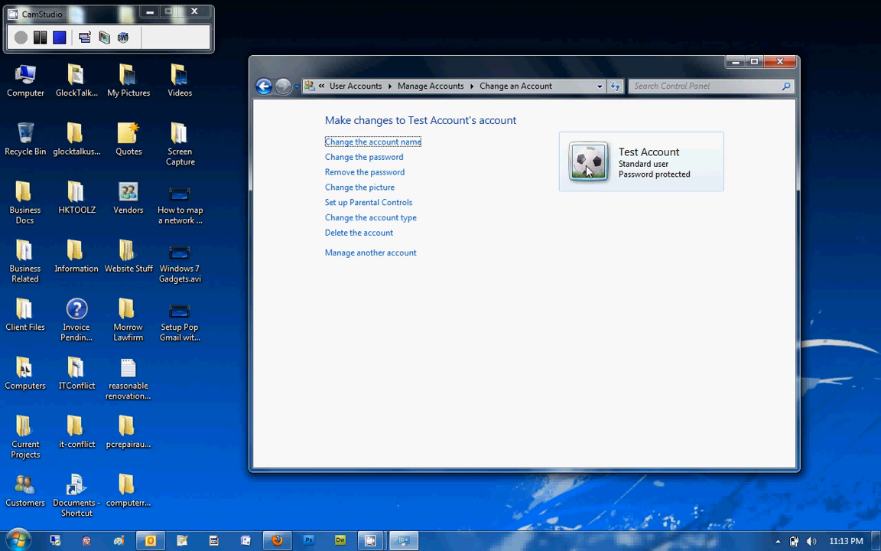
mouse_move(360, 187)
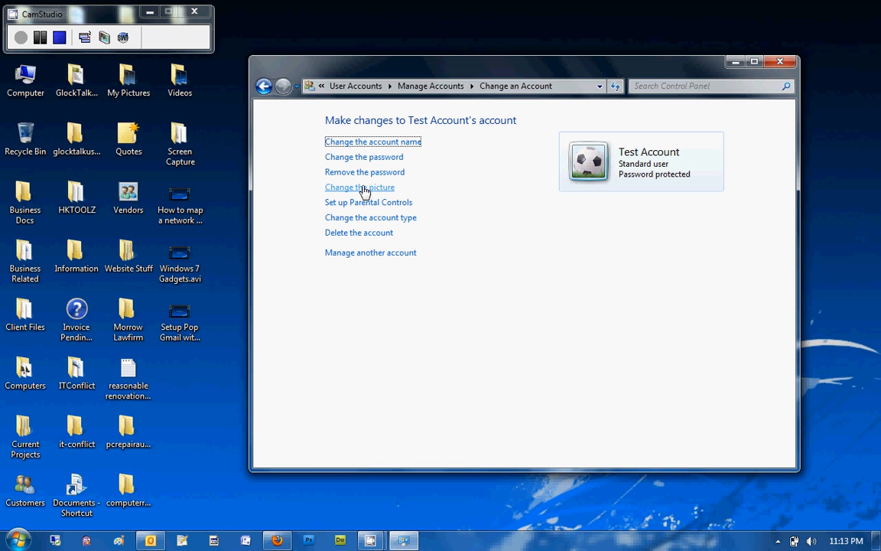
Step: Replace Test Account's picture with the silver dog image
click(359, 186)
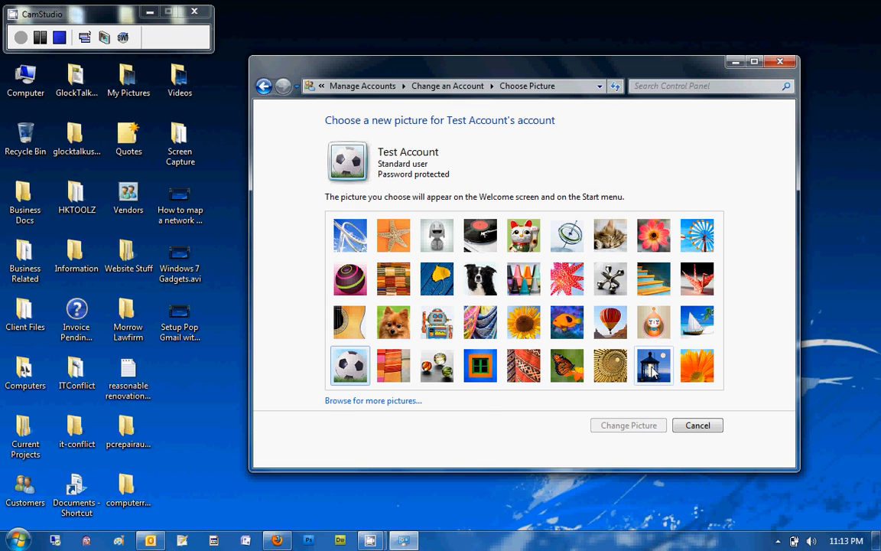
click(438, 236)
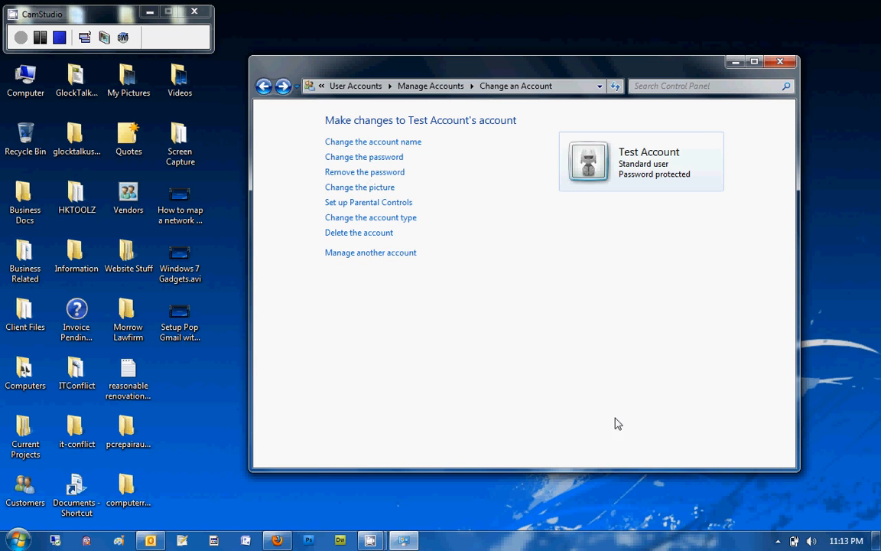
mouse_move(609, 184)
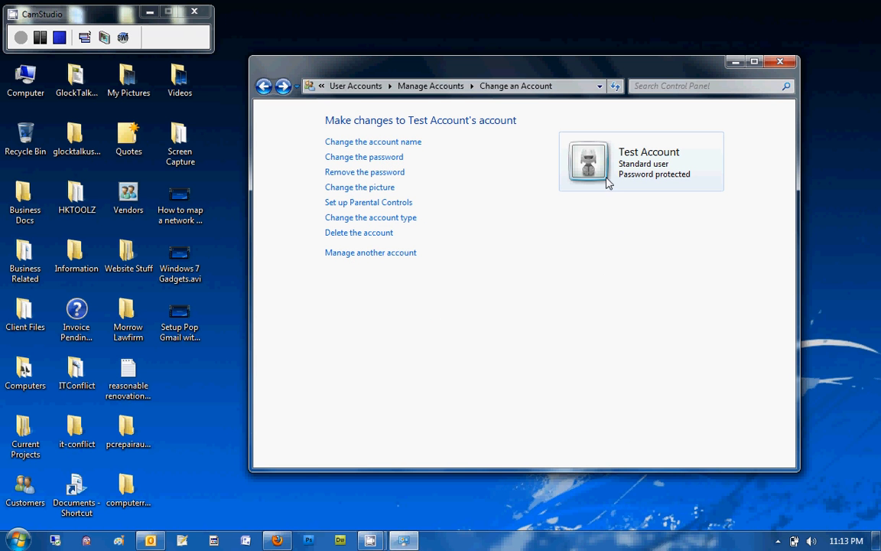
mouse_move(621, 242)
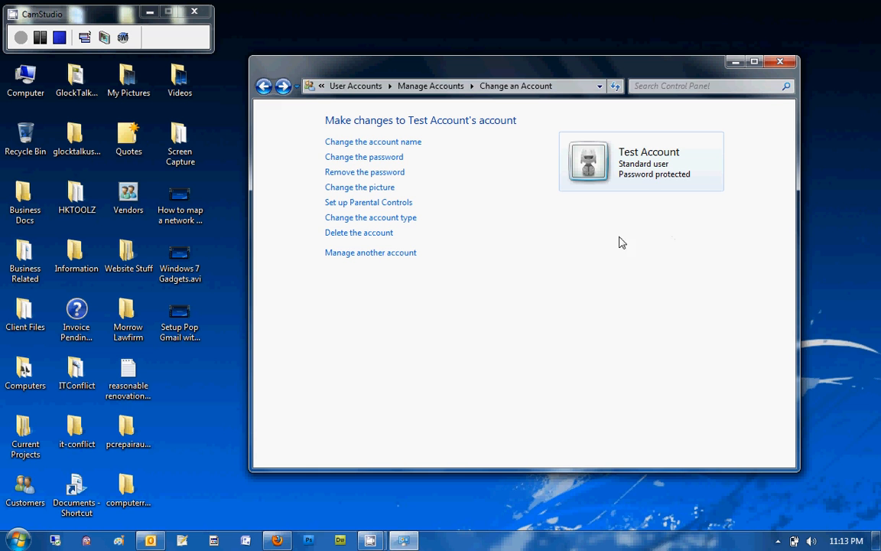
mouse_move(649, 260)
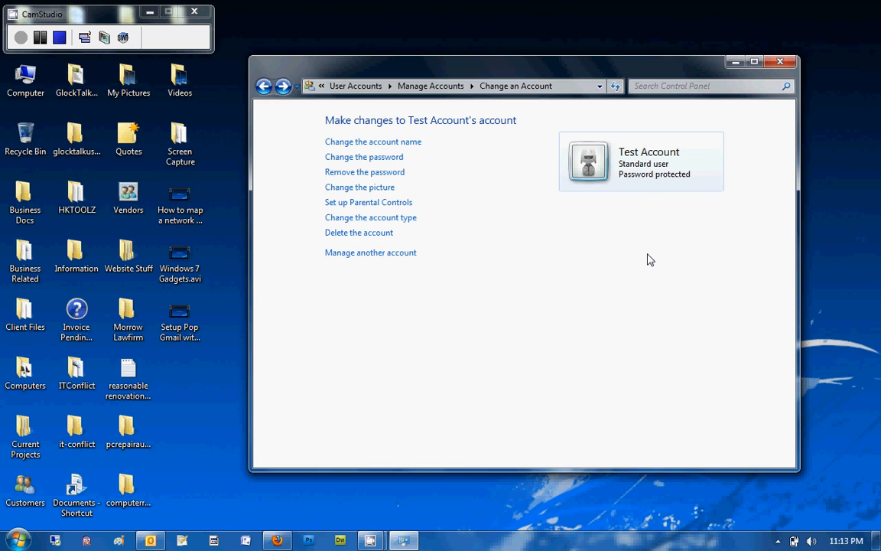
mouse_move(676, 167)
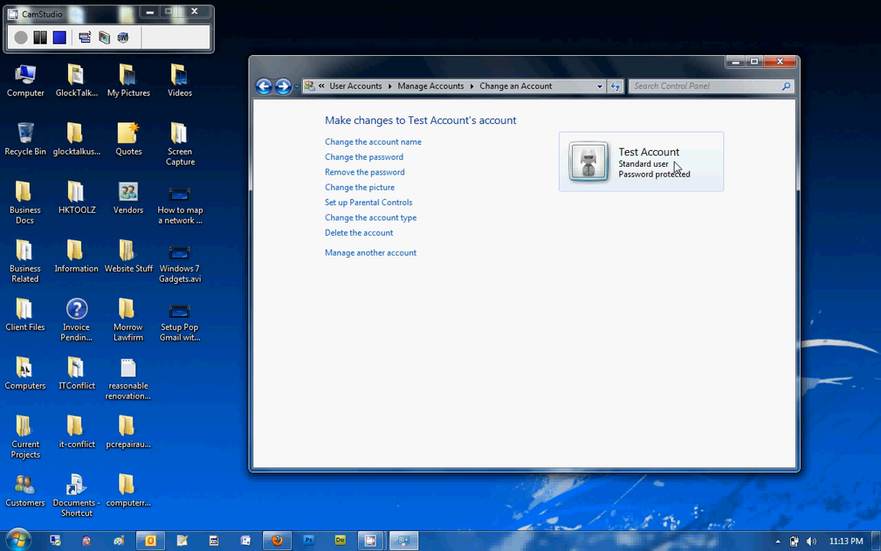
mouse_move(679, 166)
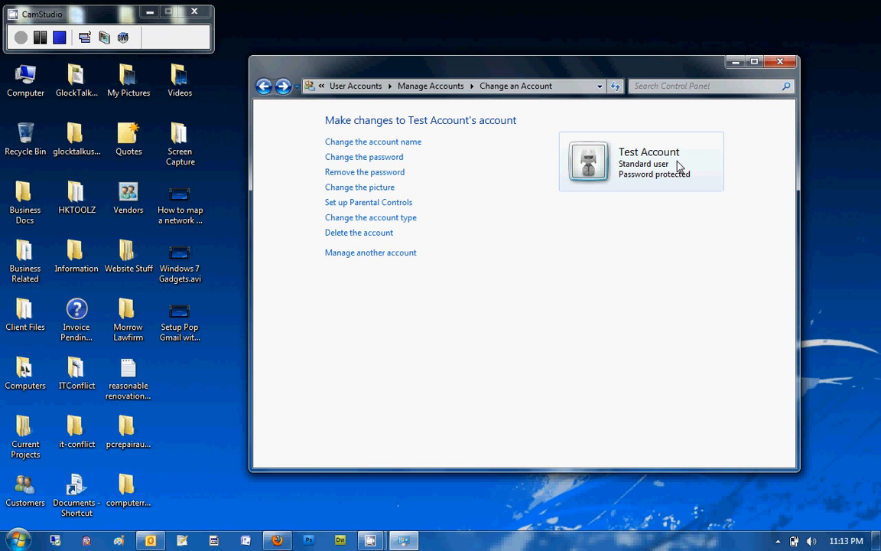
mouse_move(654, 286)
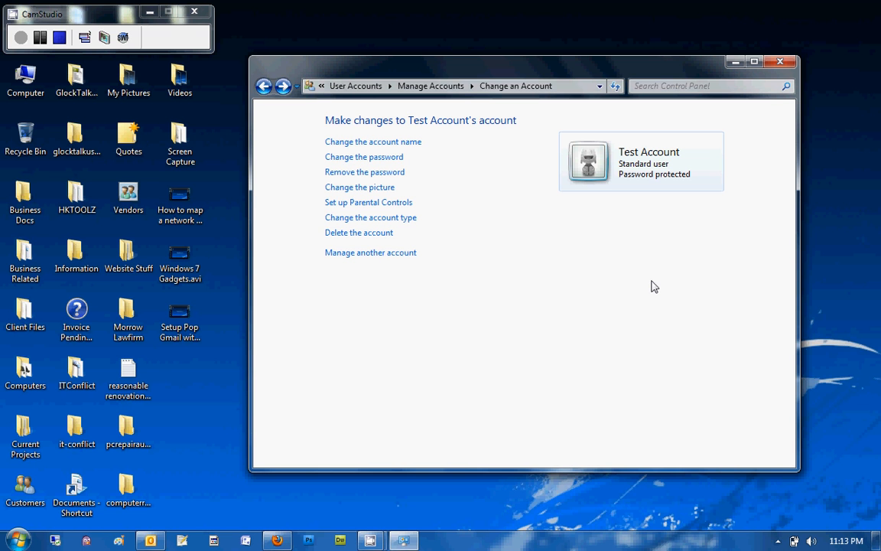
mouse_move(734, 74)
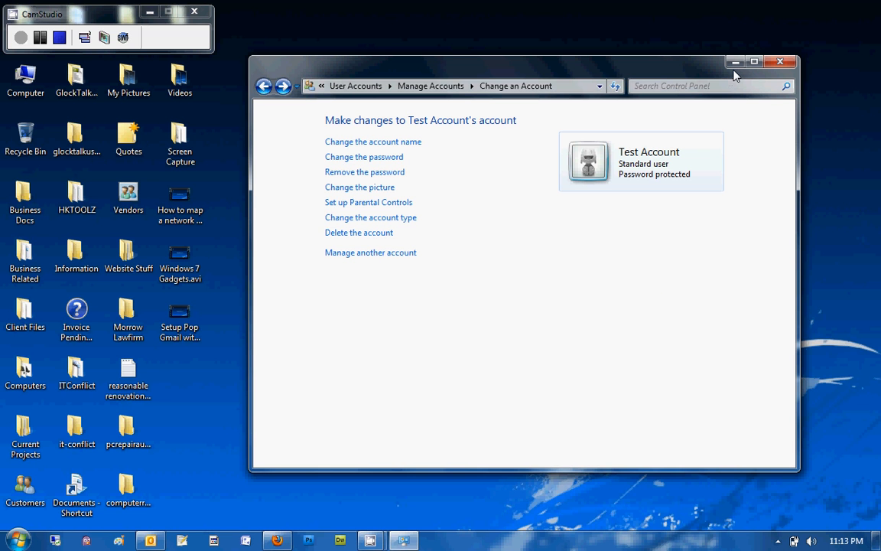